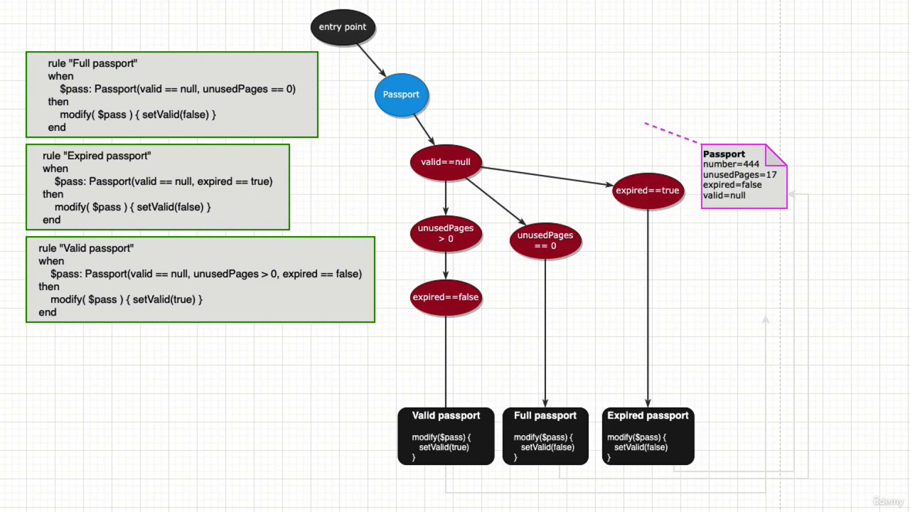
pyautogui.moveTo(171, 259)
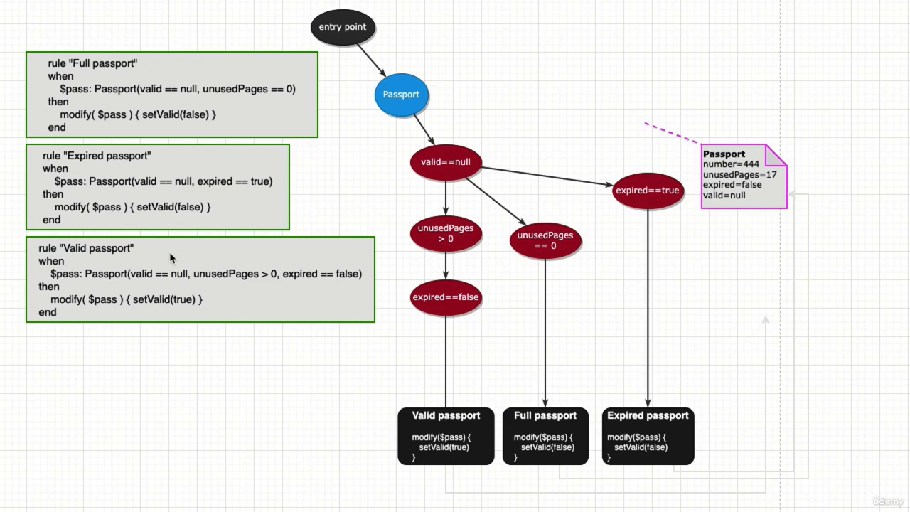
pyautogui.moveTo(202, 251)
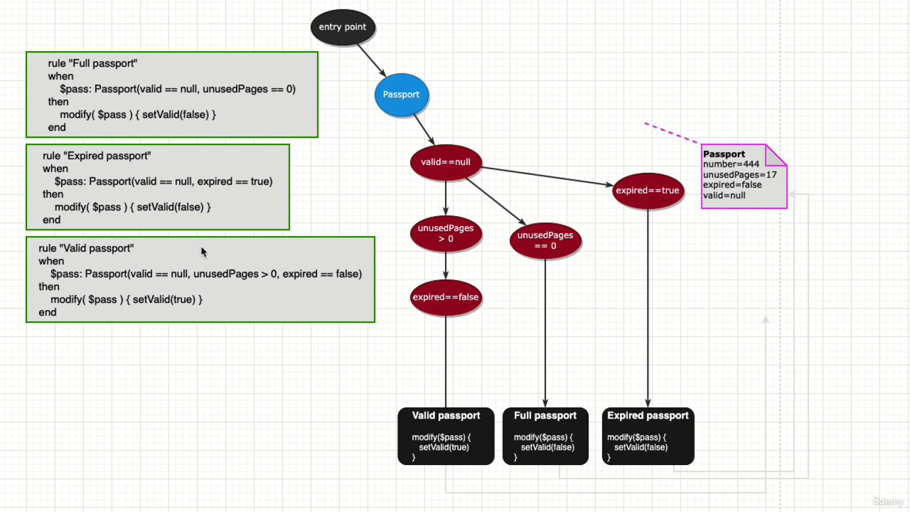
pyautogui.moveTo(198, 254)
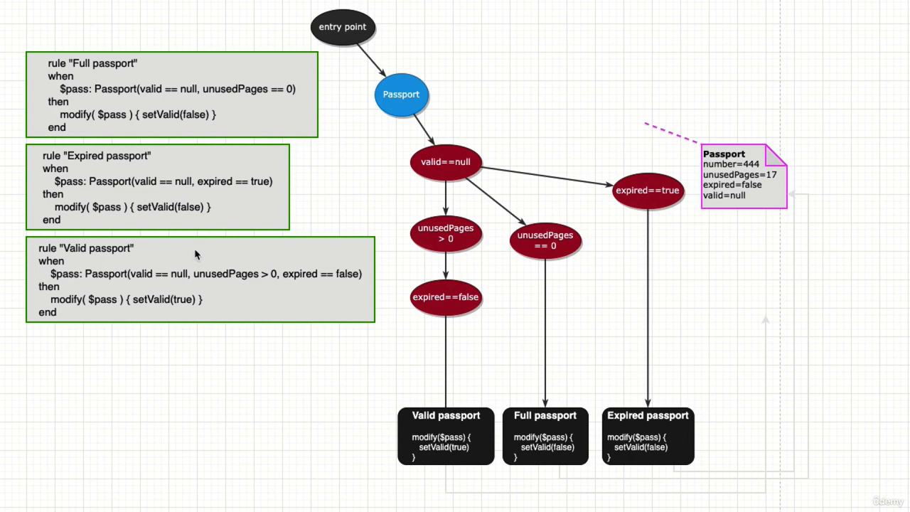
pyautogui.moveTo(190, 257)
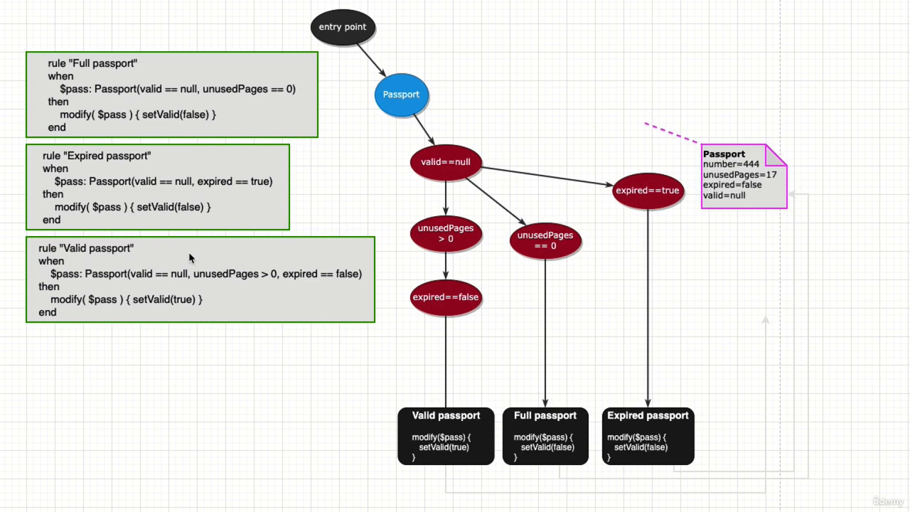
pyautogui.moveTo(168, 322)
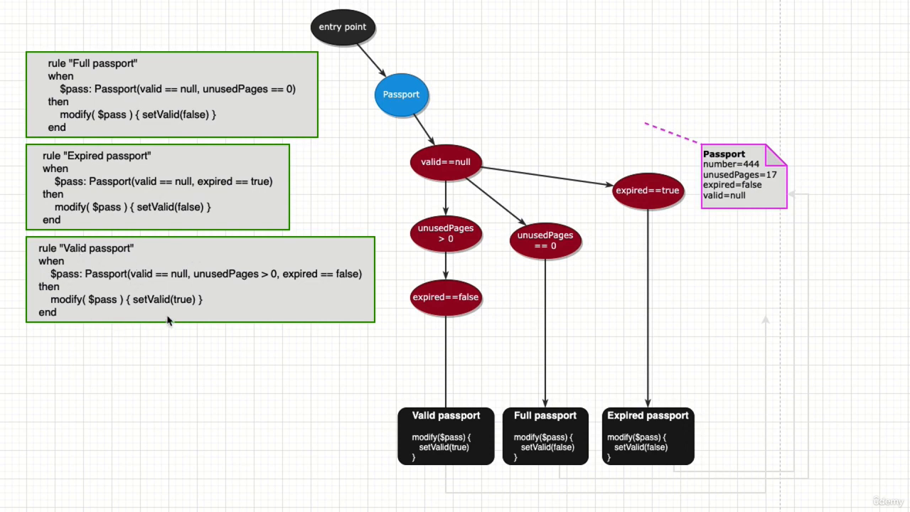
pyautogui.moveTo(131, 283)
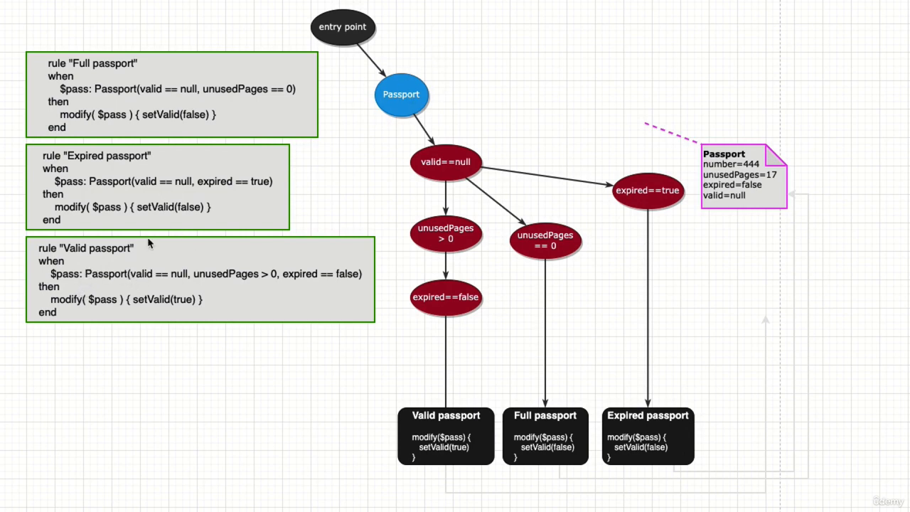
pyautogui.moveTo(415, 139)
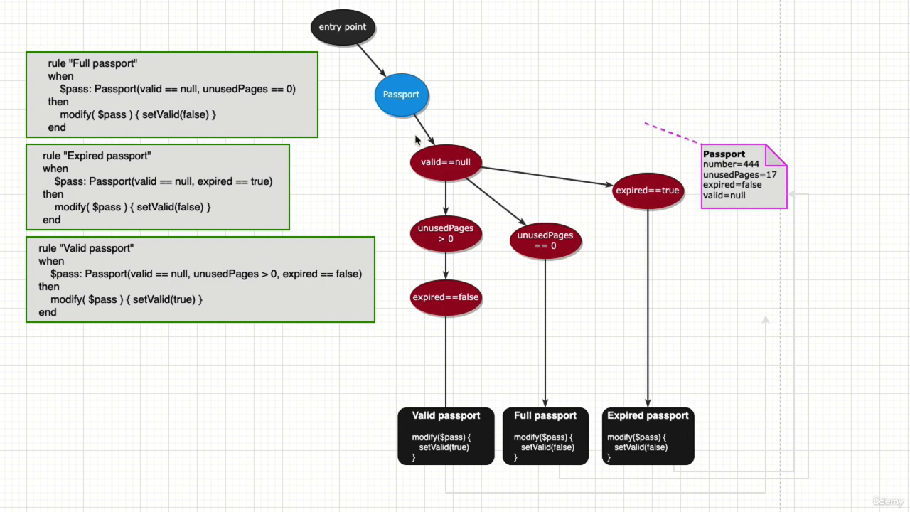
pyautogui.moveTo(210, 282)
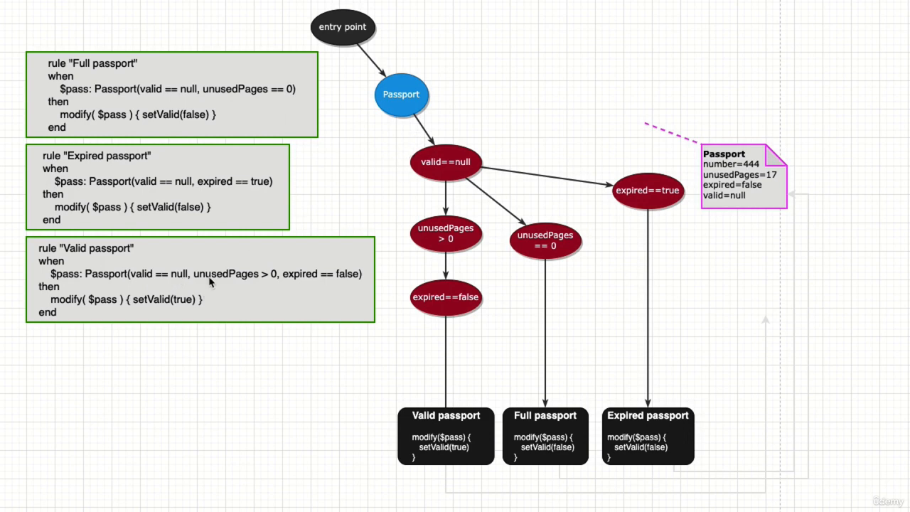
pyautogui.moveTo(270, 284)
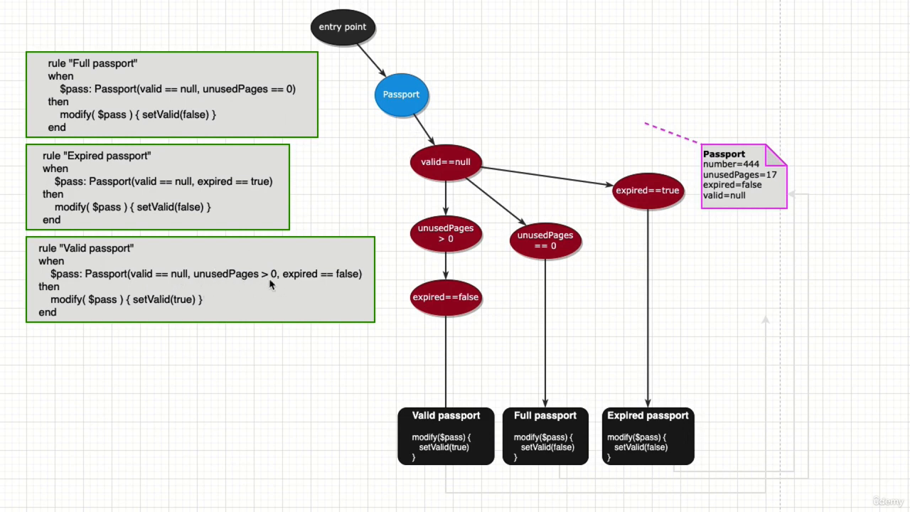
pyautogui.moveTo(407, 219)
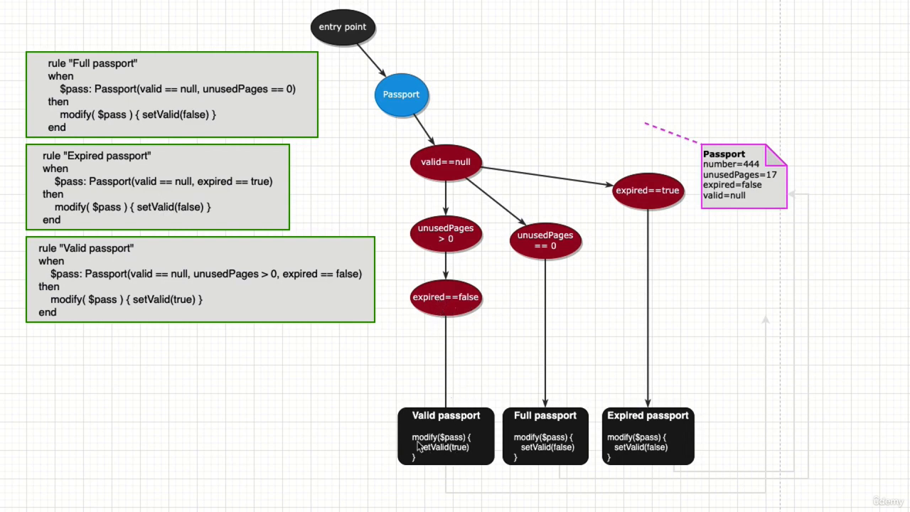
pyautogui.moveTo(129, 301)
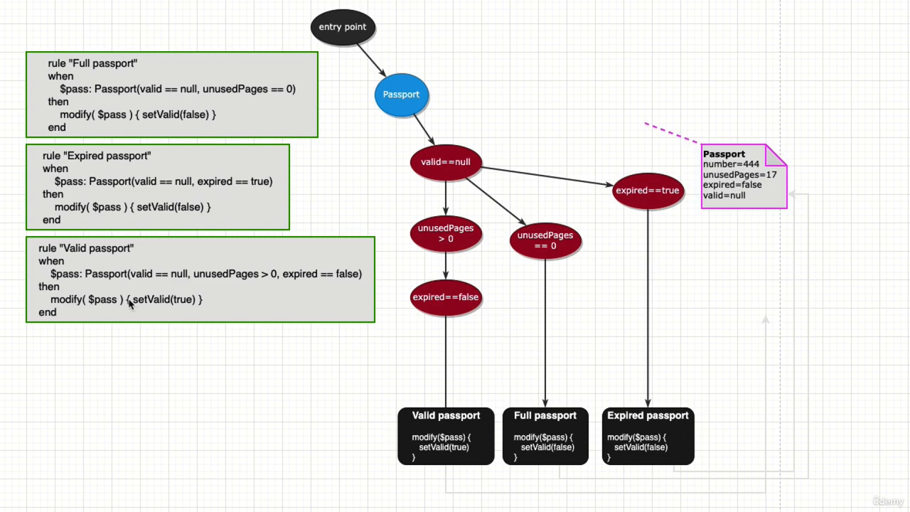
pyautogui.moveTo(358, 412)
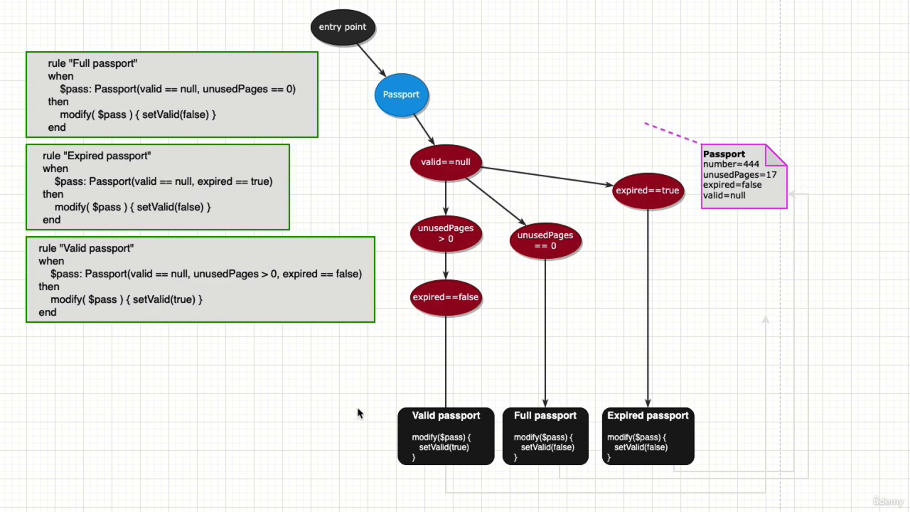
pyautogui.moveTo(756, 202)
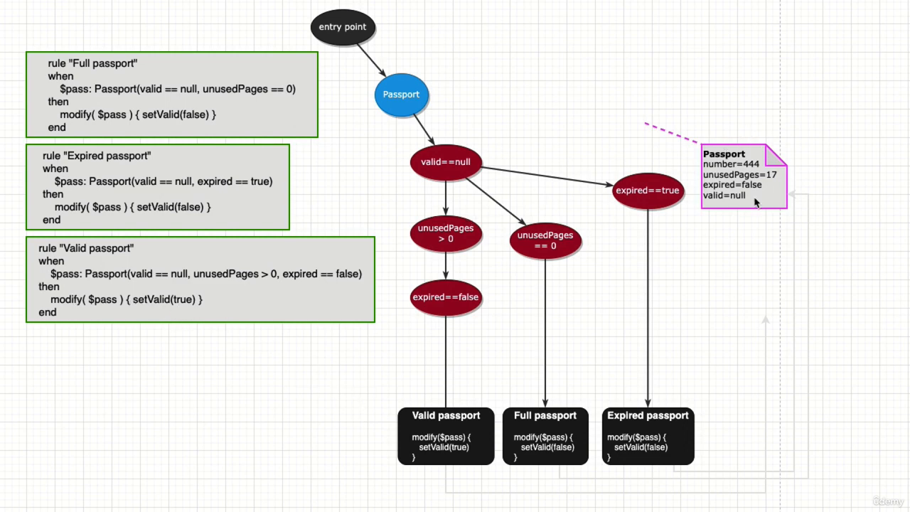
pyautogui.moveTo(753, 174)
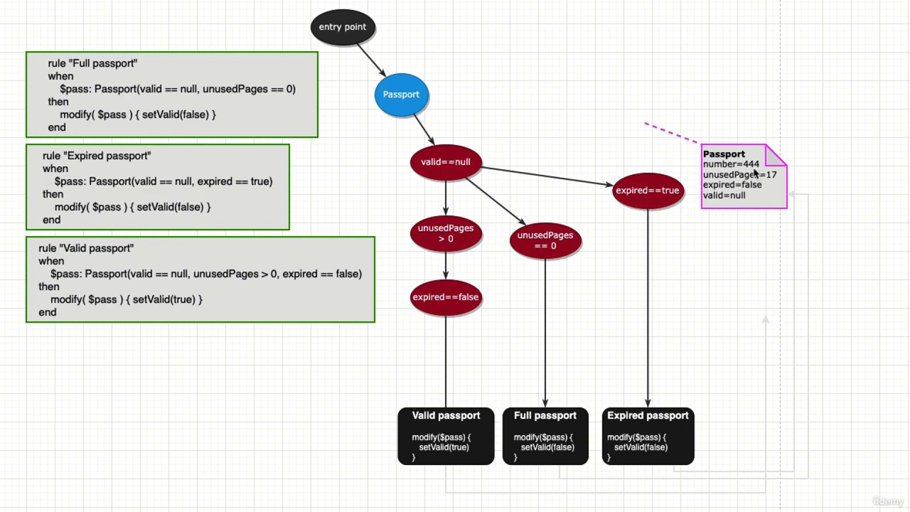
pyautogui.moveTo(767, 183)
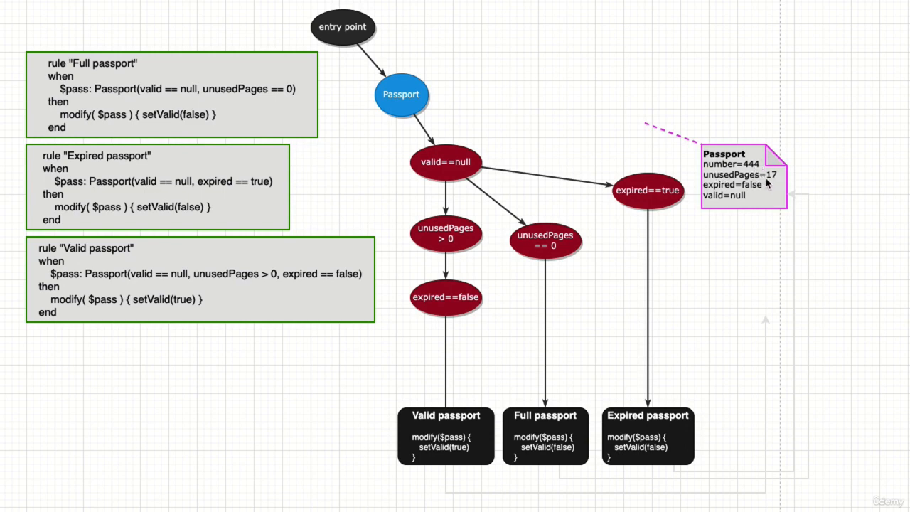
pyautogui.moveTo(748, 195)
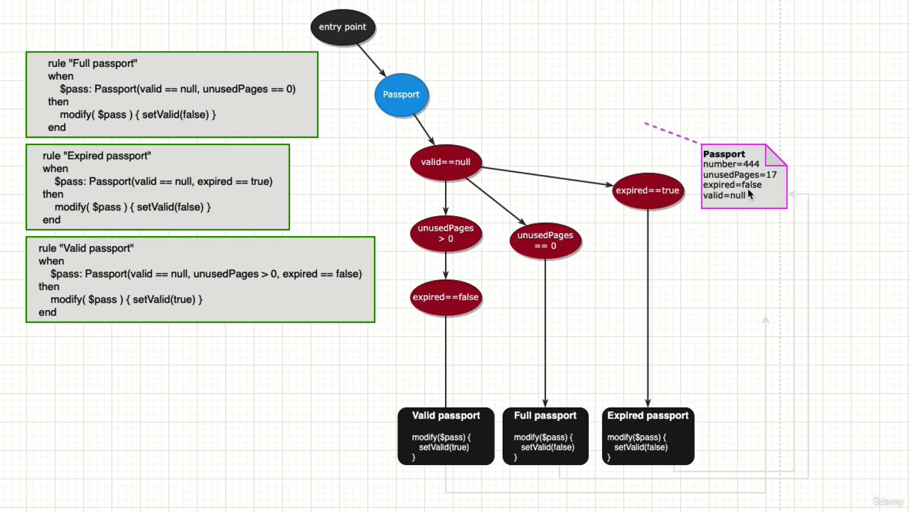
pyautogui.moveTo(650, 127)
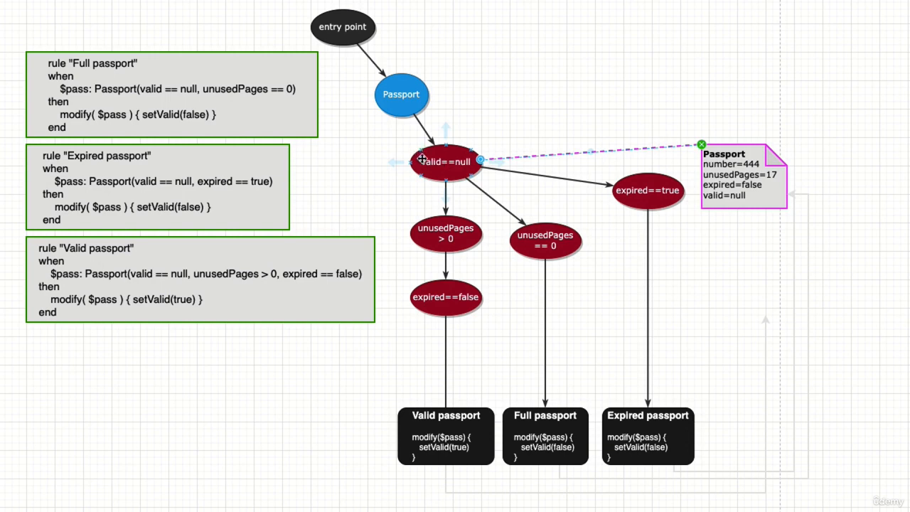
pyautogui.moveTo(461, 262)
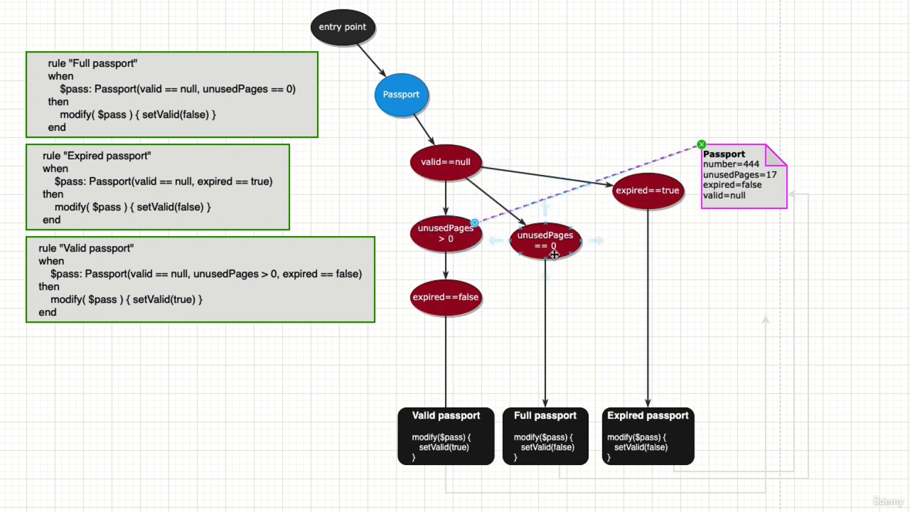
pyautogui.moveTo(586, 239)
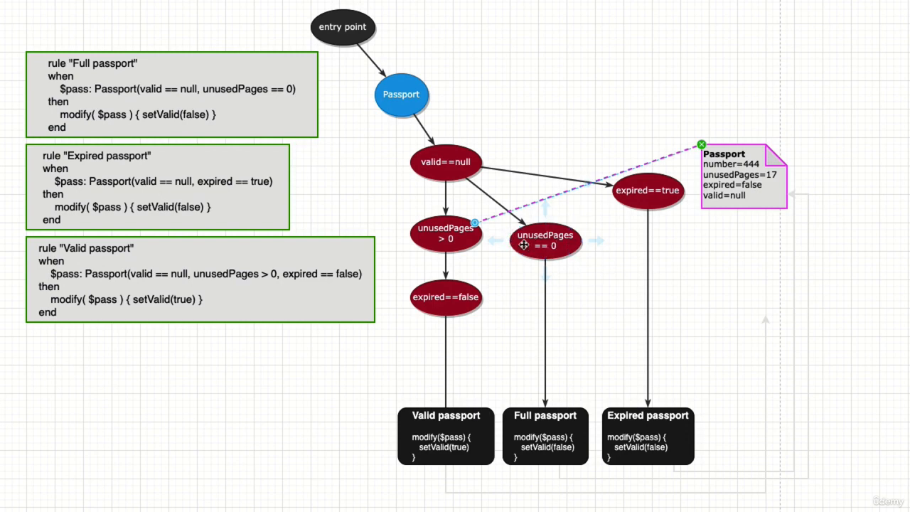
pyautogui.moveTo(495, 230)
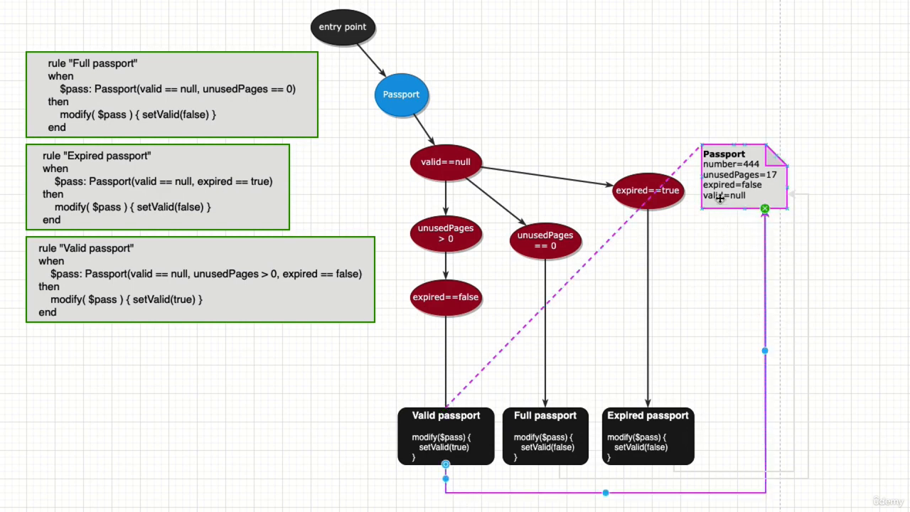
# Change the passport 444 fact note's valid field from null to true
pyautogui.click(739, 174)
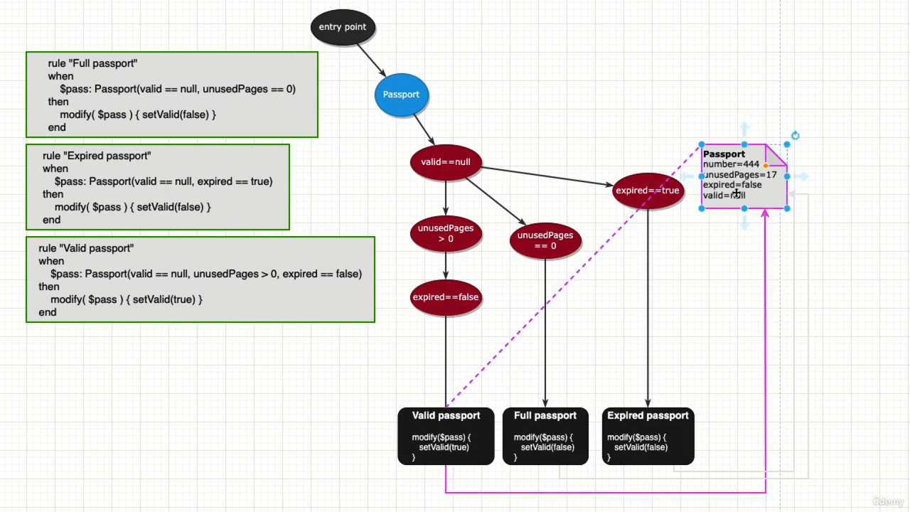
pyautogui.write('true')
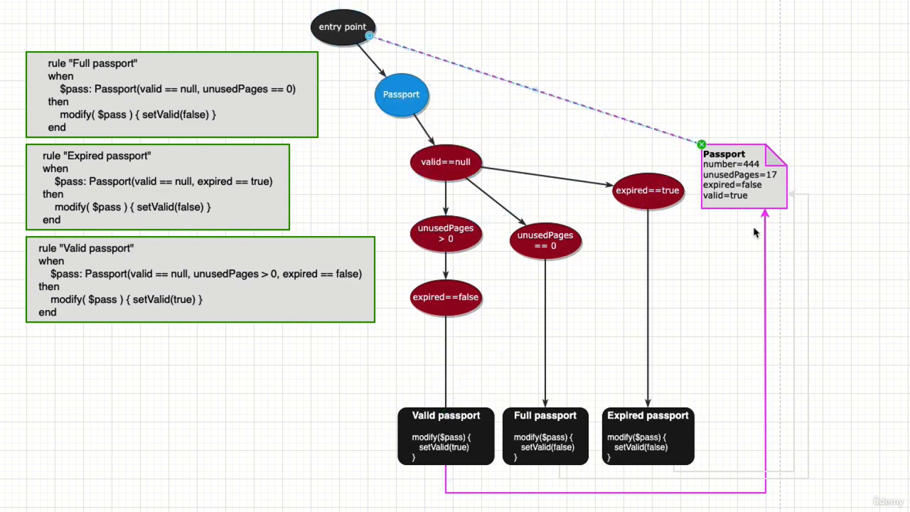
pyautogui.moveTo(368, 40)
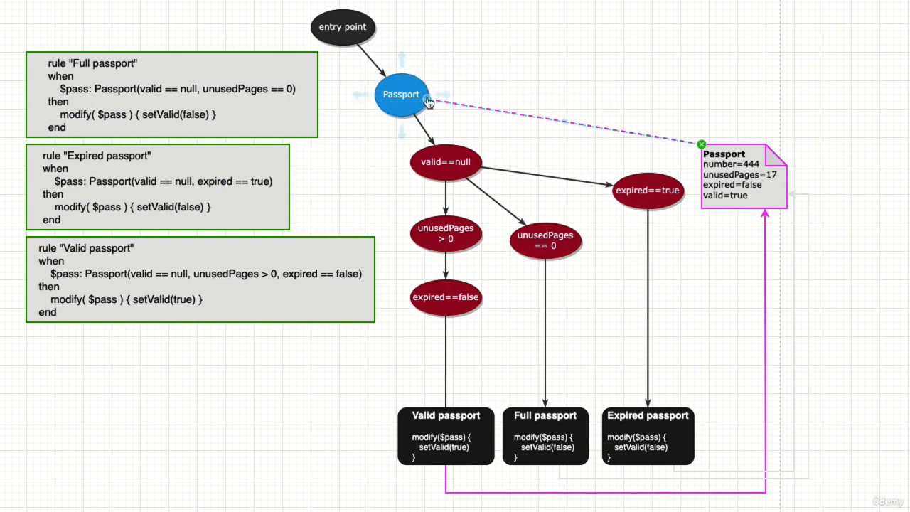
pyautogui.moveTo(407, 96)
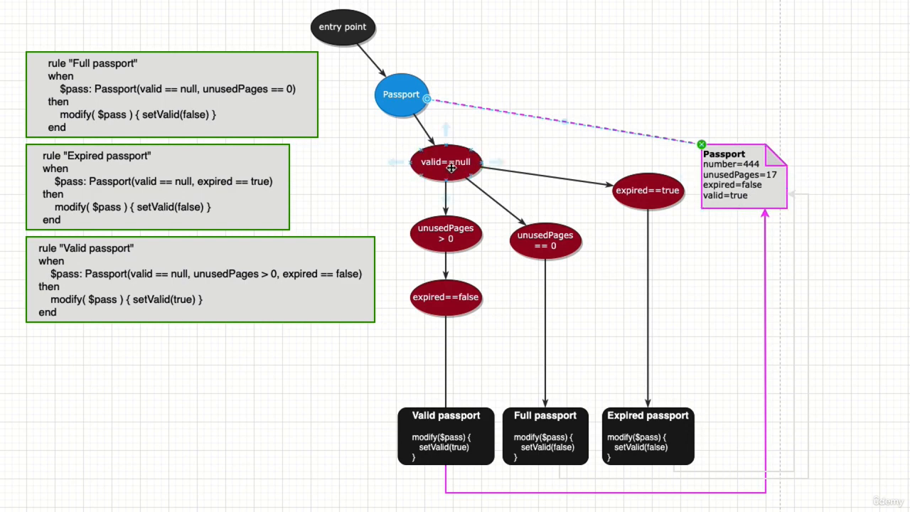
pyautogui.moveTo(396, 76)
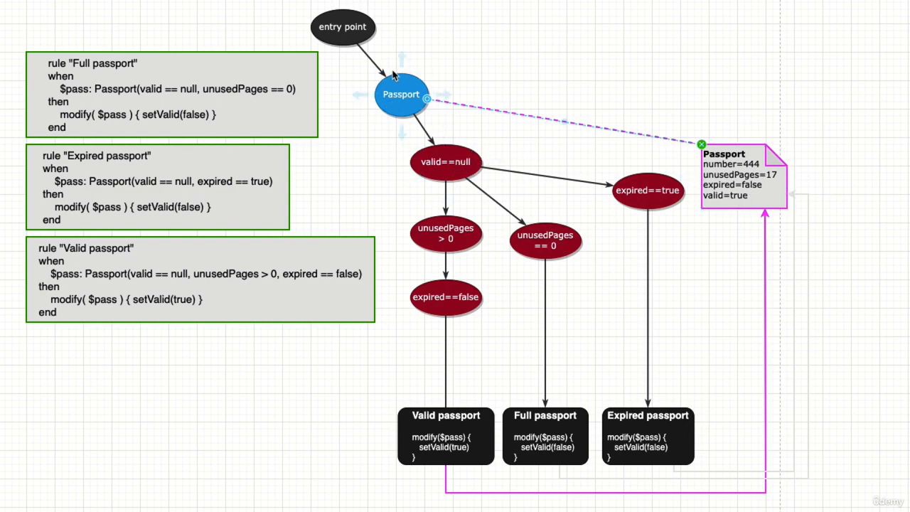
pyautogui.moveTo(429, 120)
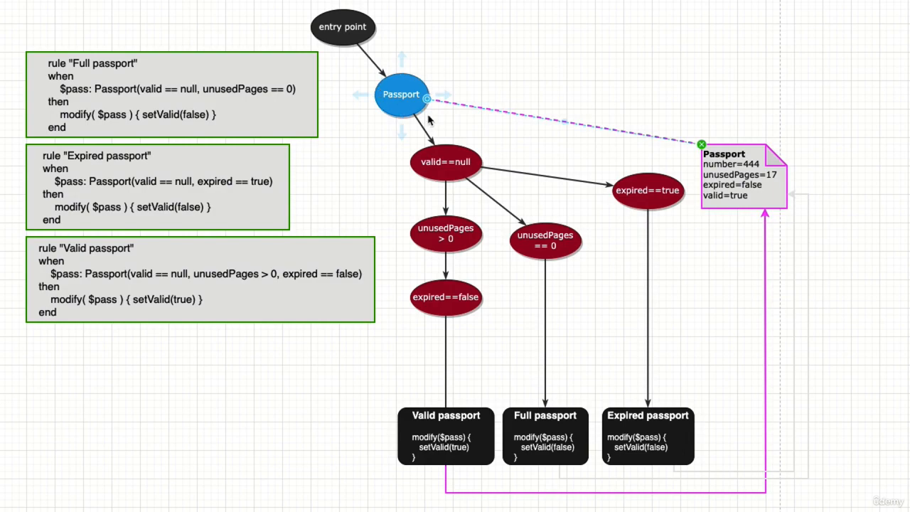